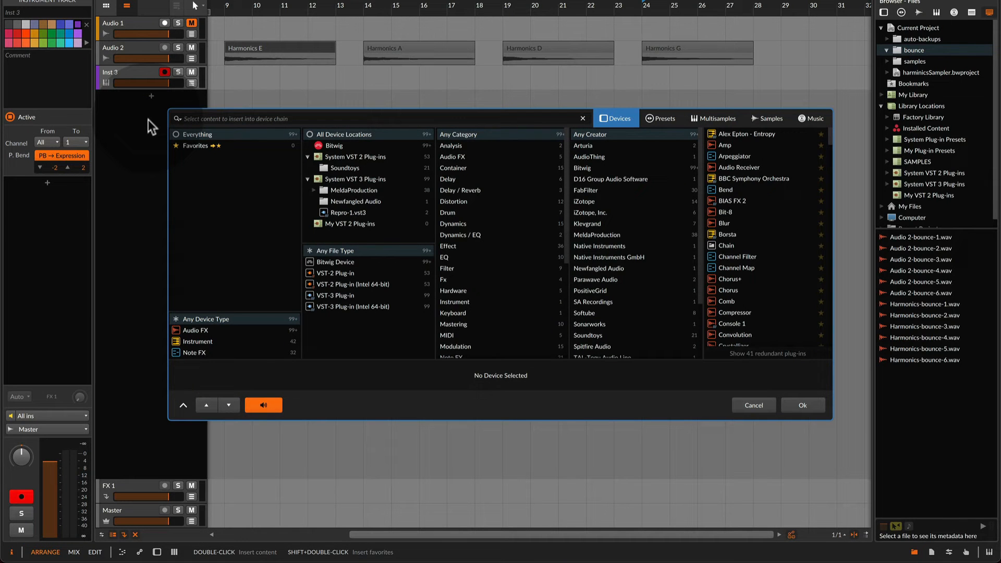
Step: Search the browser for 'sampled' to find the Sampler and harmonics files
{"action": "type", "text": "s"}
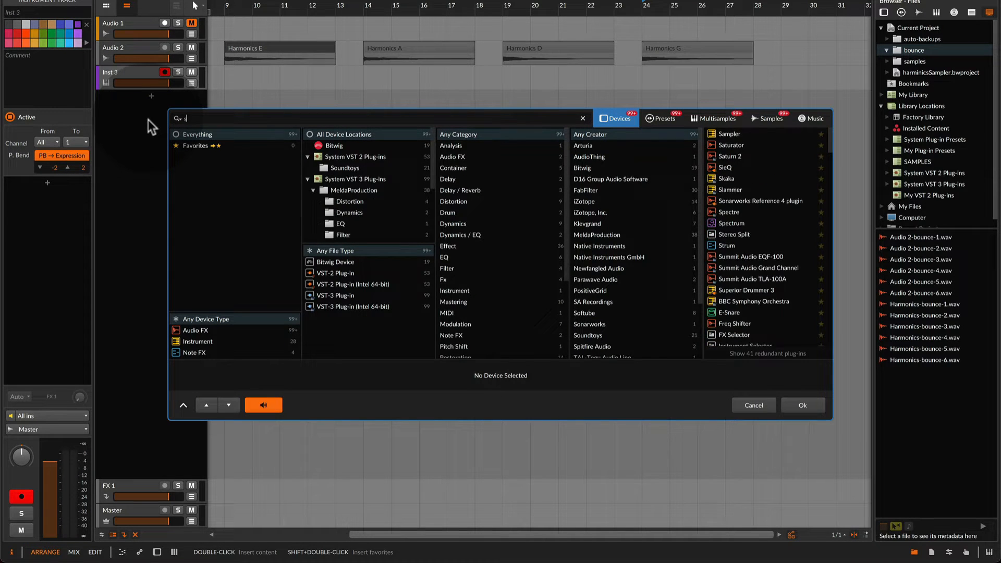
{"action": "type", "text": "ampled"}
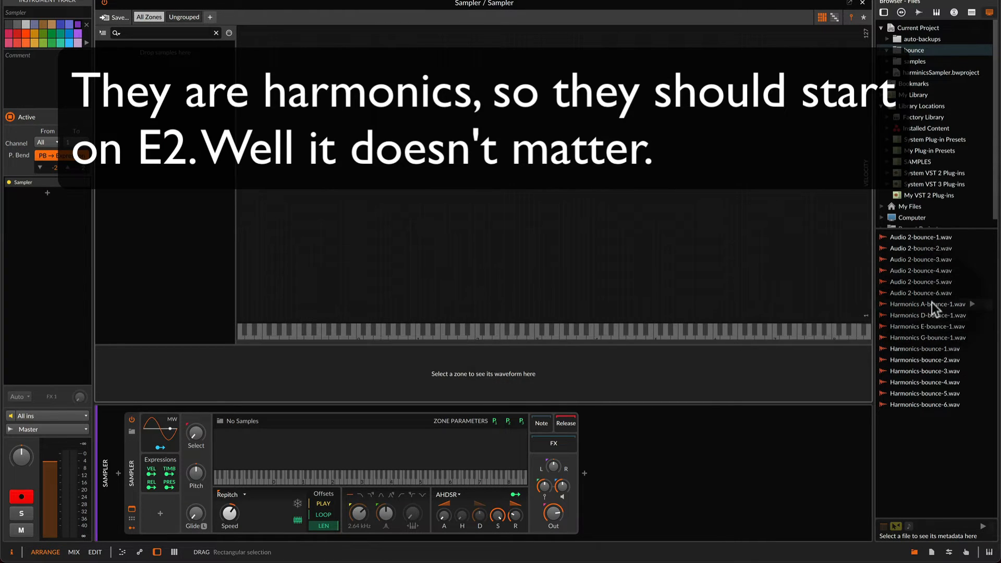
Step: Load the Harmonics A-bounce-1 sample into the Sampler and select its zone
{"action": "left_click", "coordinate": [926, 326]}
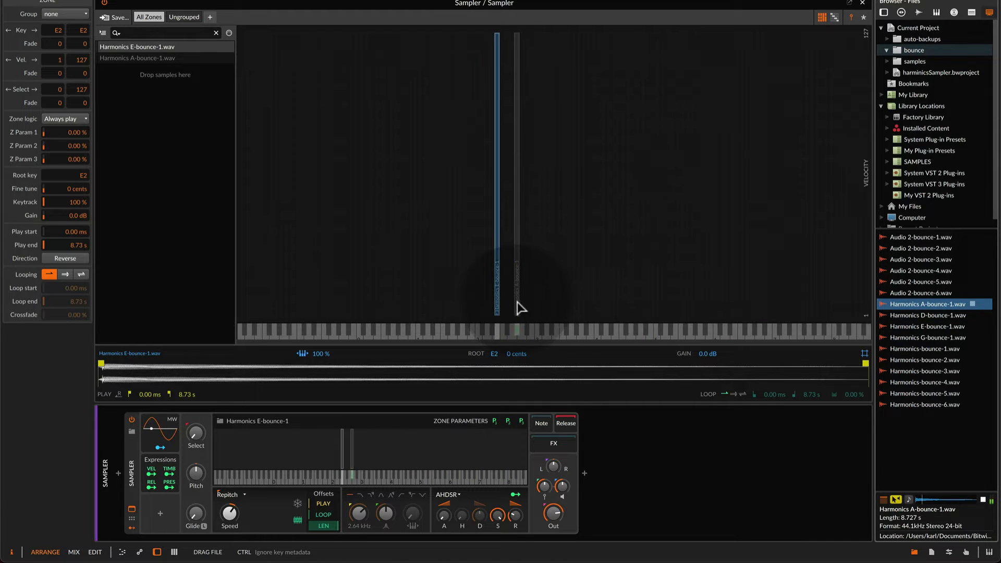
{"action": "left_click", "coordinate": [137, 58]}
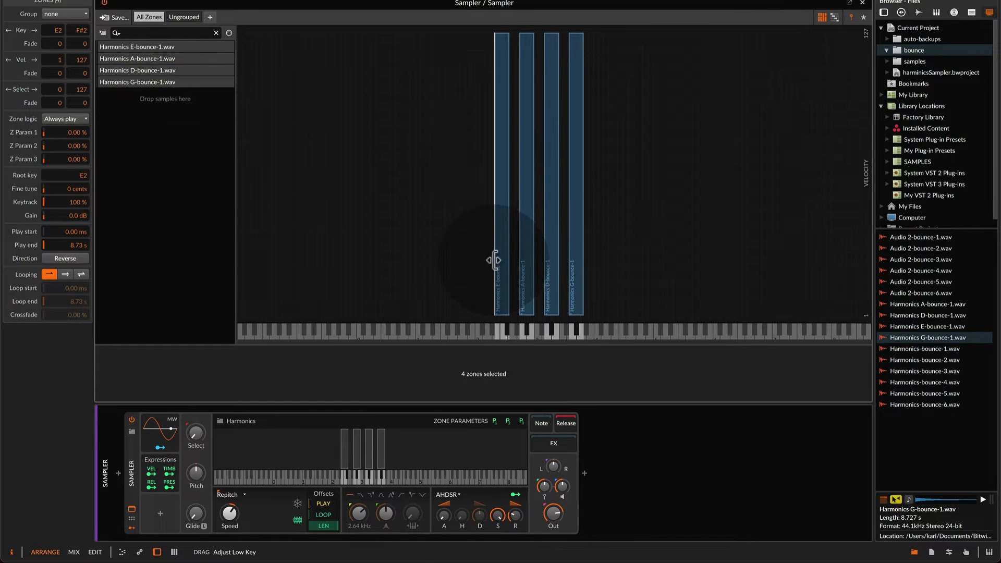
Step: Stretch the E, A, D and G zones' edges so they cover adjacent keys, then deselect
{"action": "left_click_drag", "start_coordinate": [494, 261], "coordinate": [482, 260]}
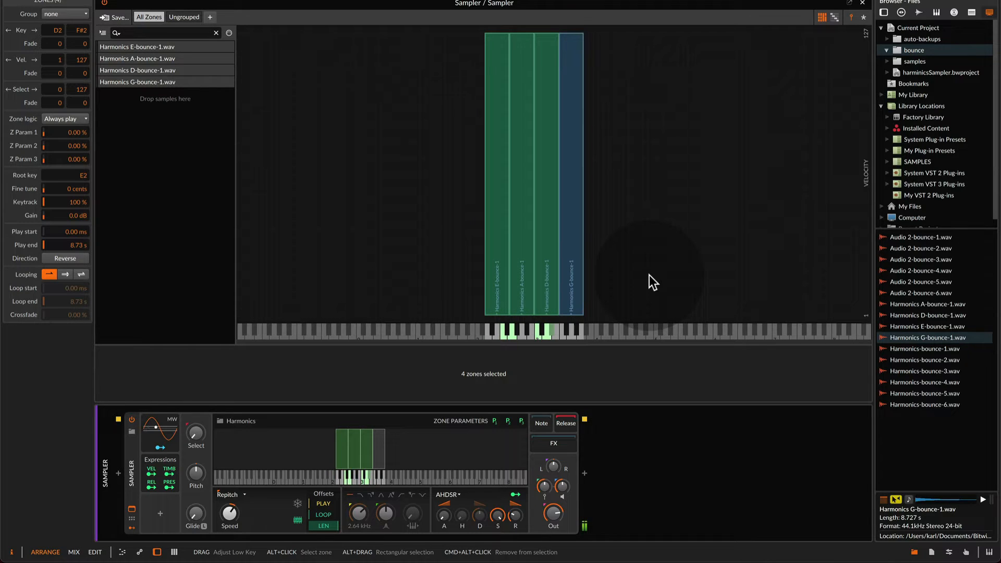
{"action": "left_click", "coordinate": [500, 261]}
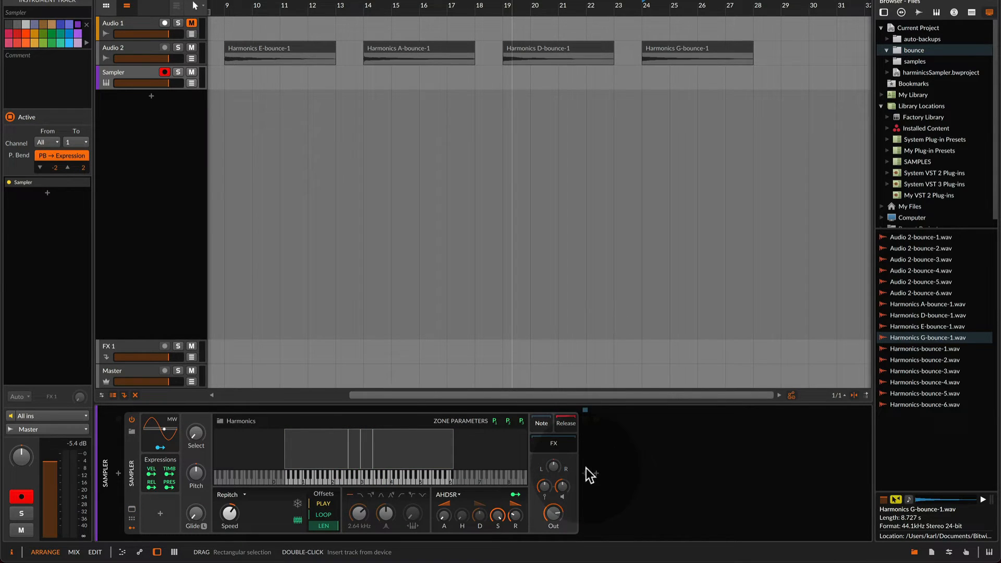
Step: Add an EQ+ after the Sampler, then open the device browser after it
{"action": "left_click", "coordinate": [595, 473]}
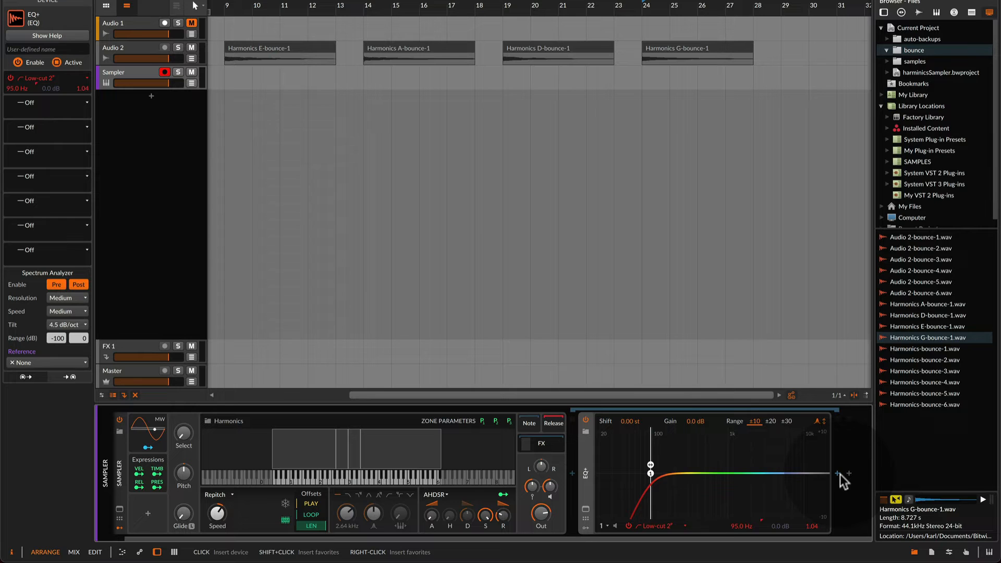
{"action": "left_click", "coordinate": [848, 474]}
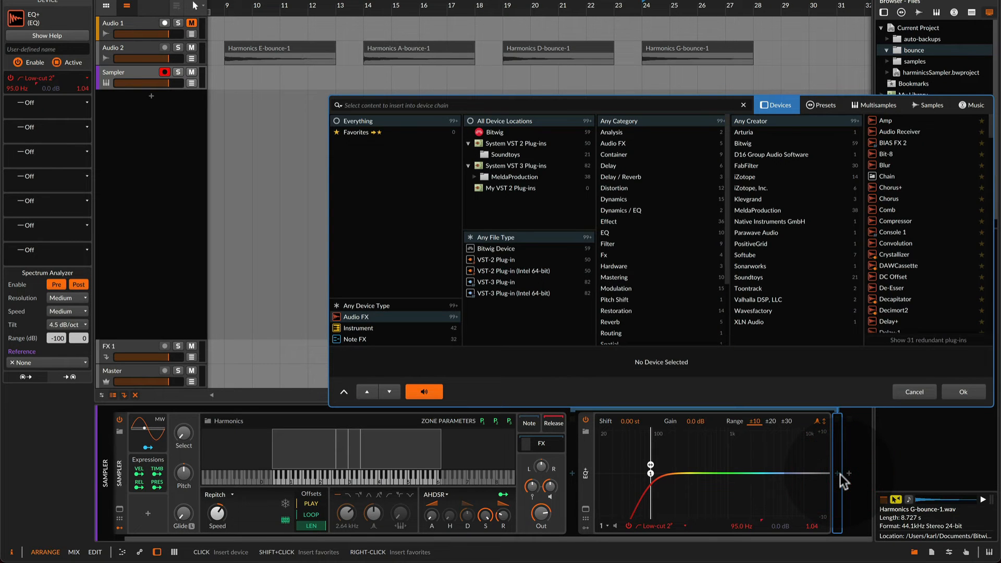